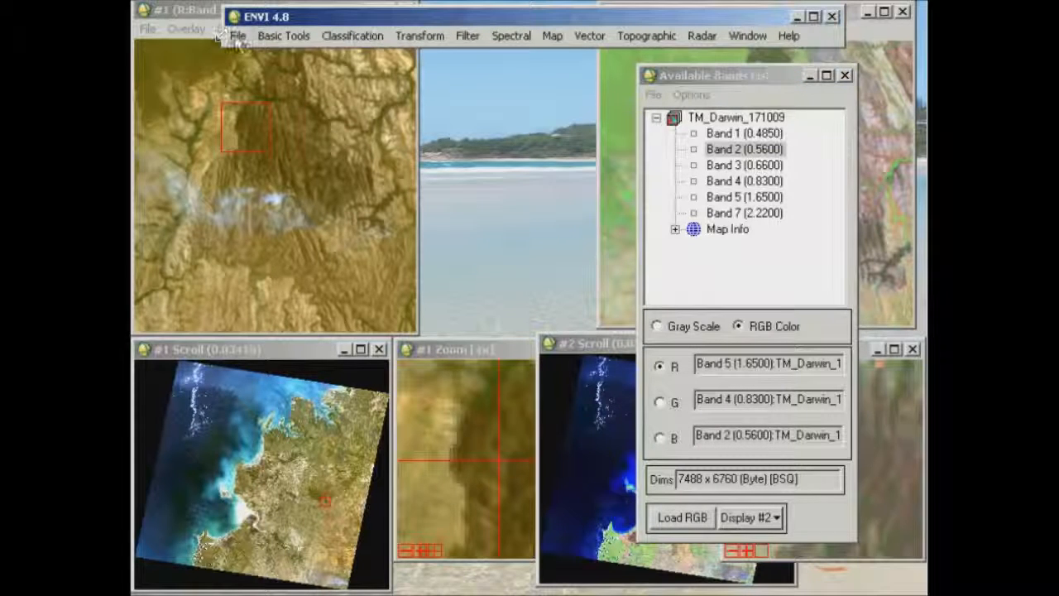
Open the TM_Darwin_171009_TIR thermal infrared file via File > Open Image File
left_click(242, 36)
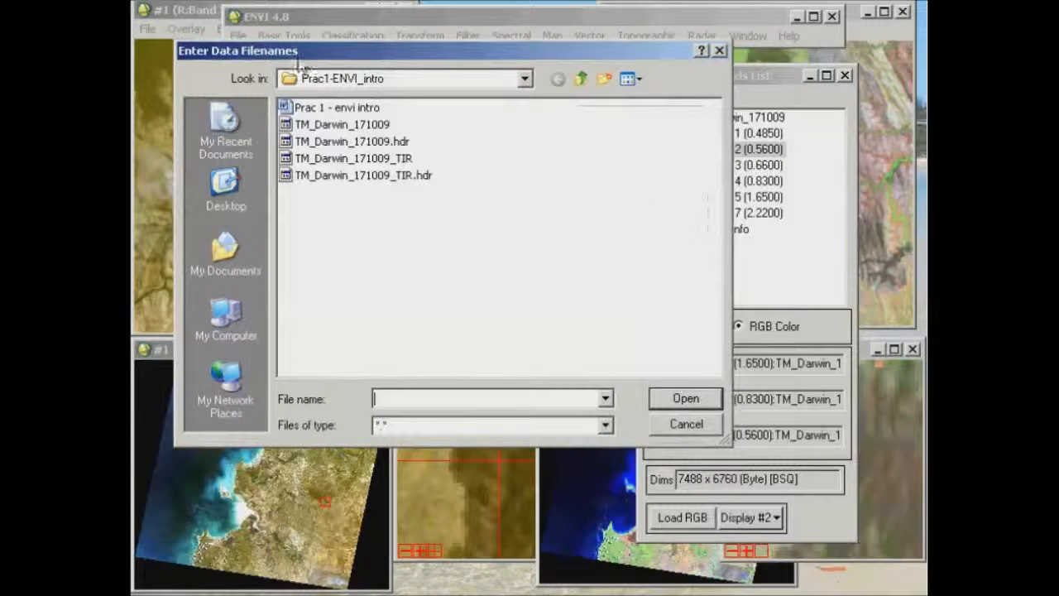
left_click(350, 159)
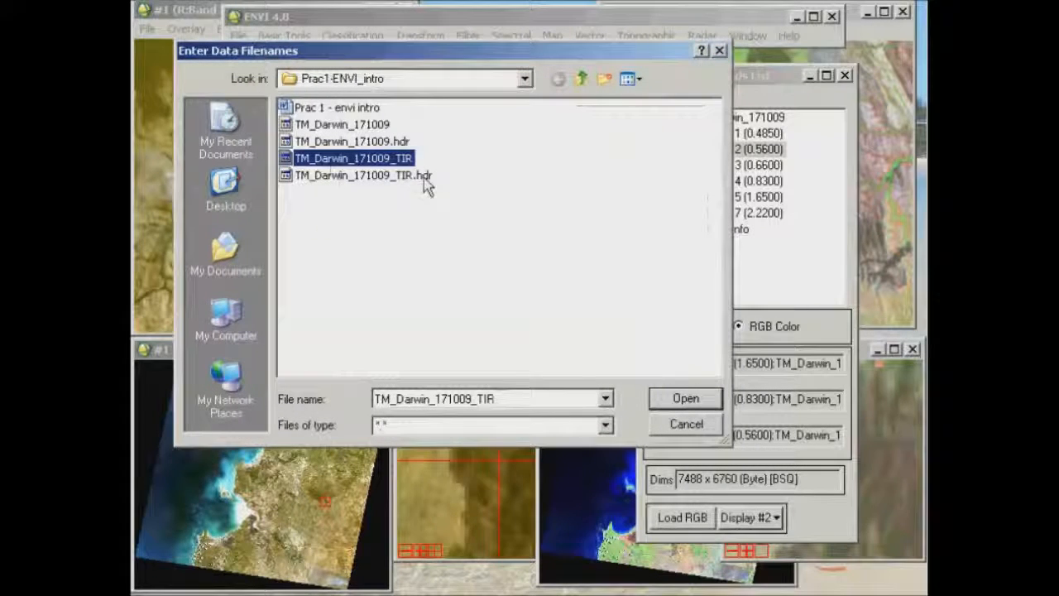
mouse_move(685, 402)
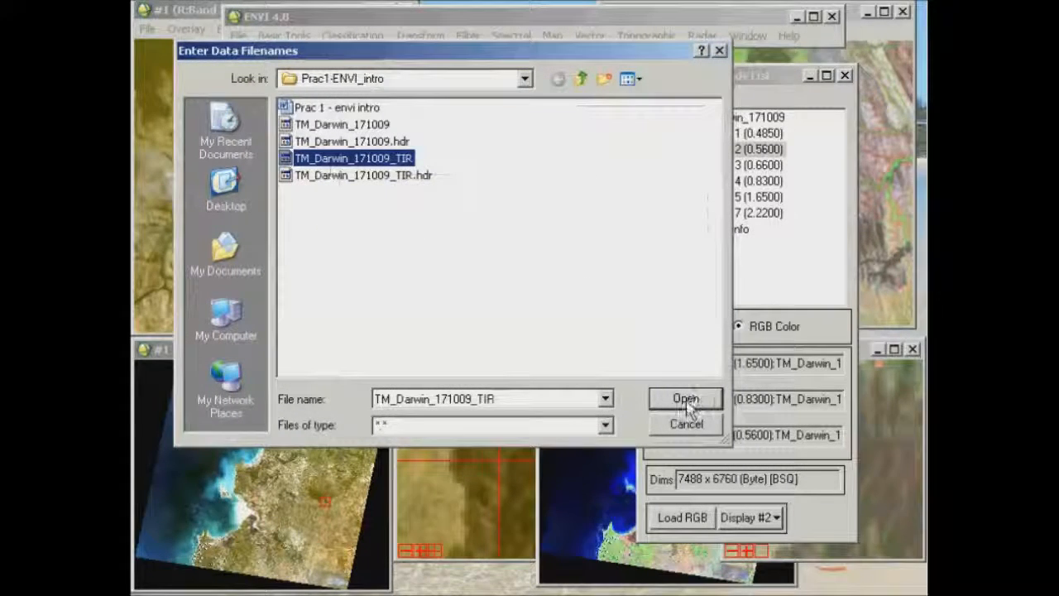
left_click(685, 397)
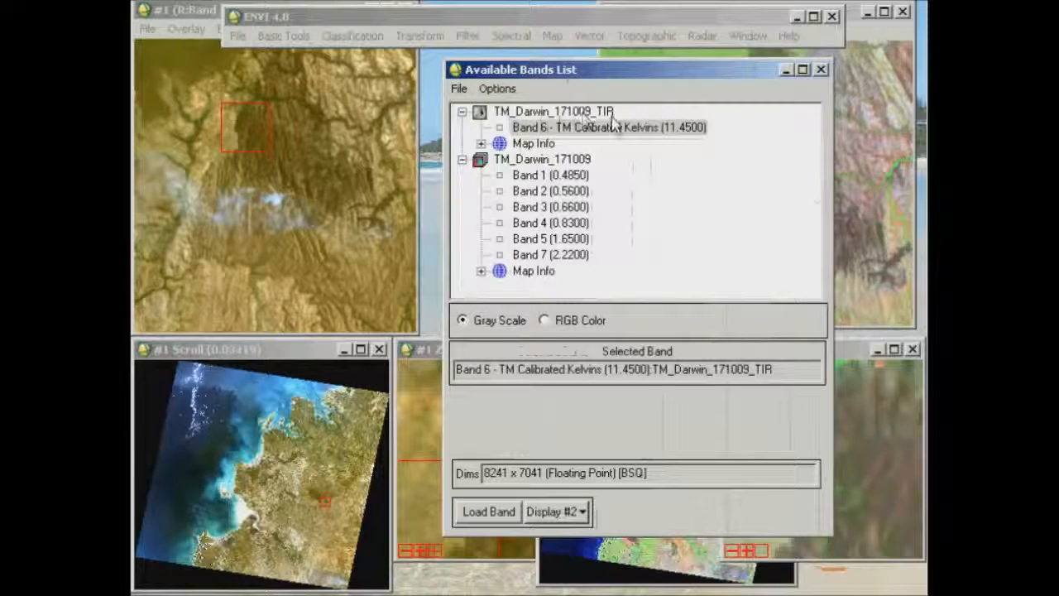
mouse_move(612, 159)
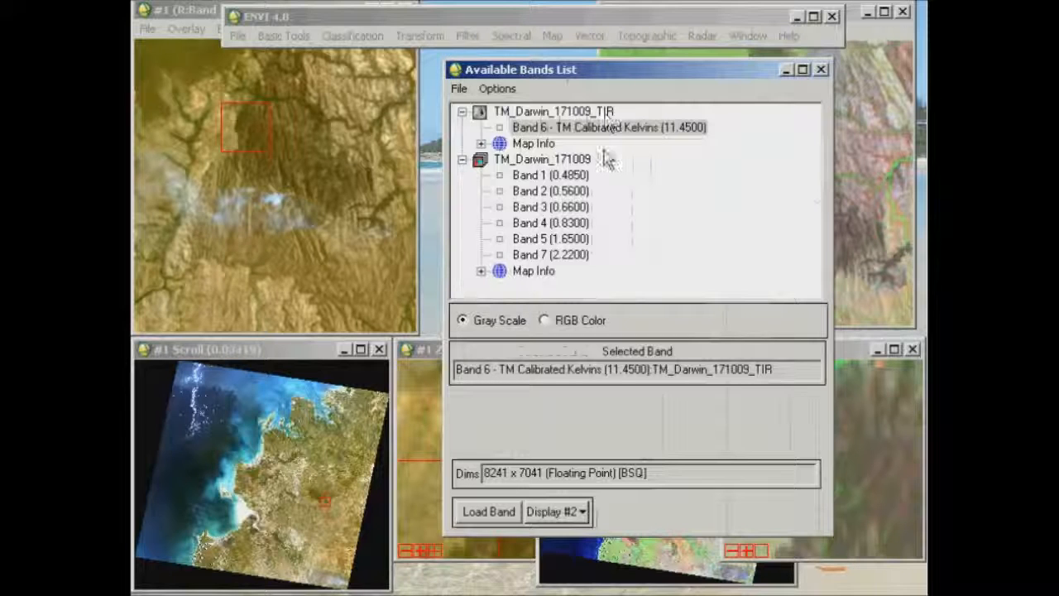
Select Band 6 TM Calibrated Kelvins as the gray-scale band for Display #2
left_click(625, 125)
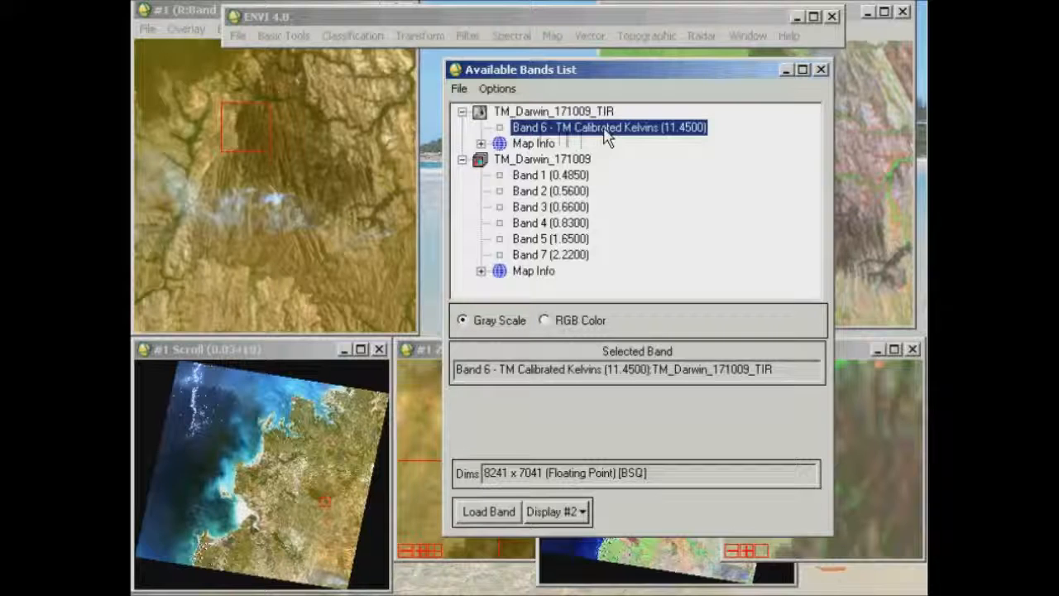
mouse_move(626, 139)
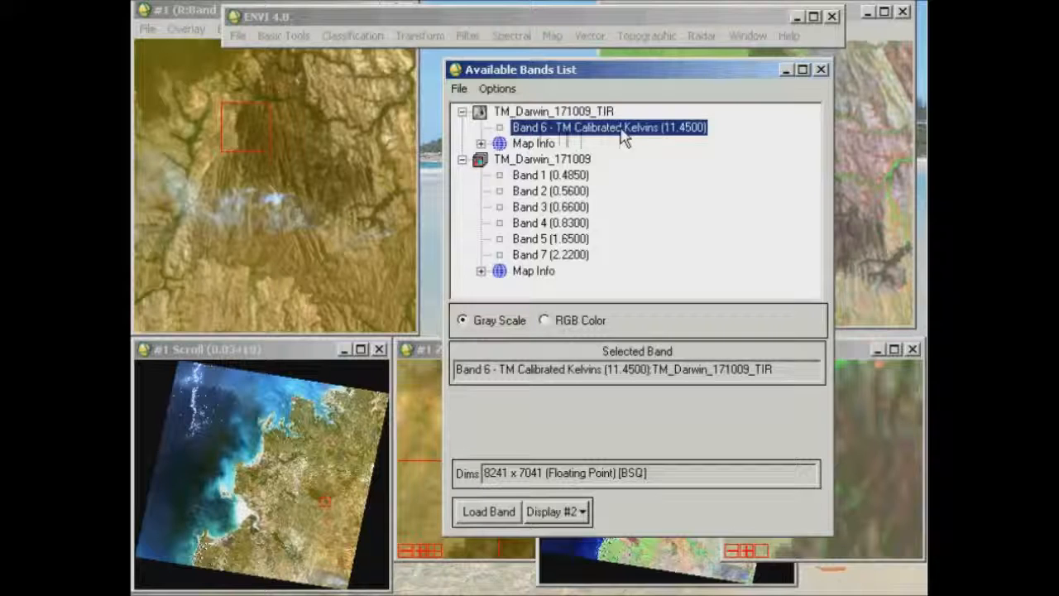
mouse_move(631, 142)
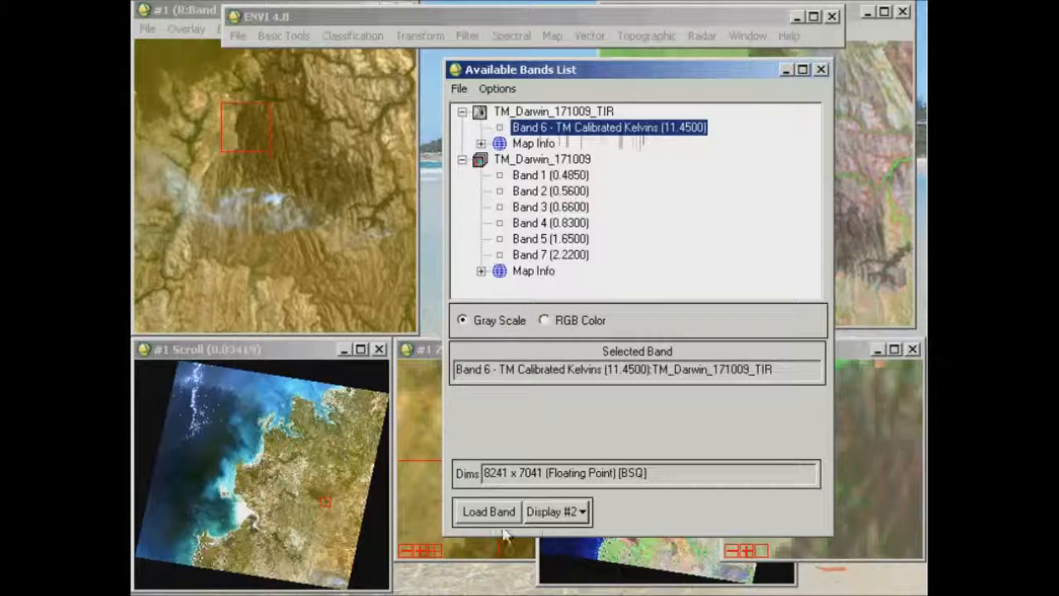
Load the Kelvins thermal band into a new Display #2 beside the RGB view
left_click(487, 509)
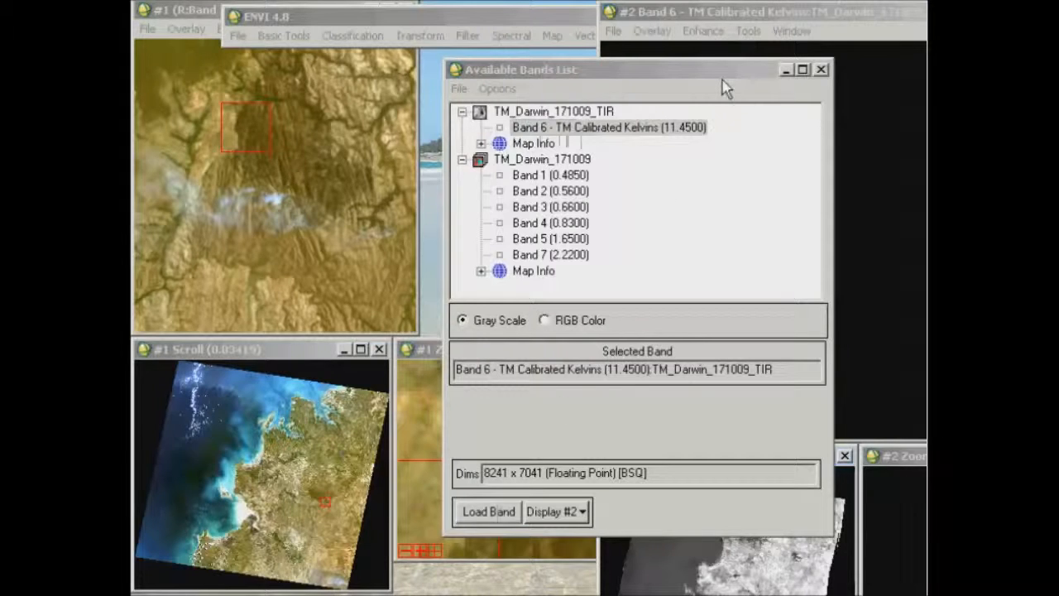
left_click(486, 511)
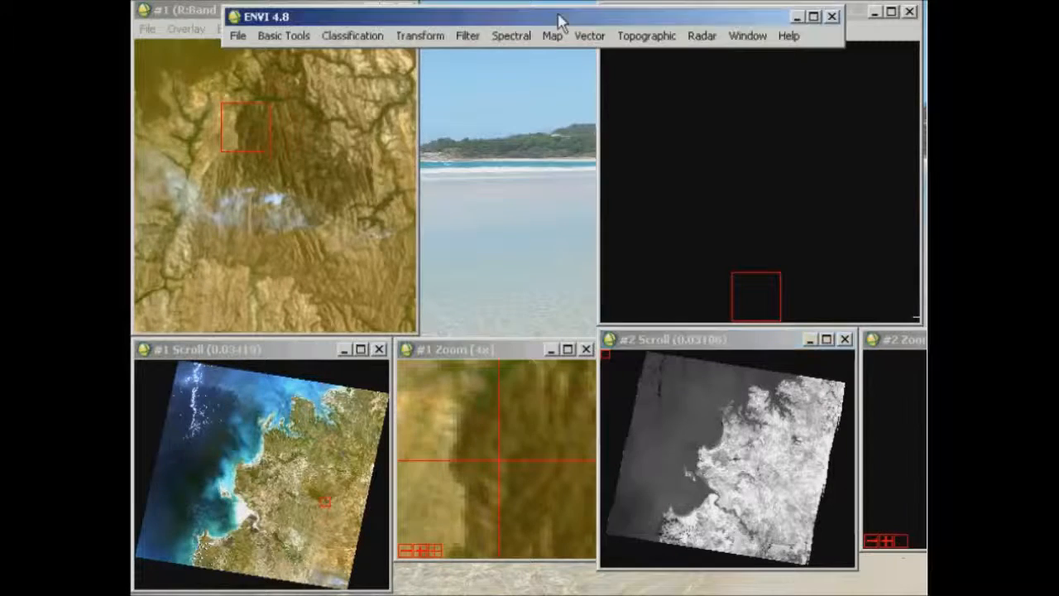
left_click(748, 37)
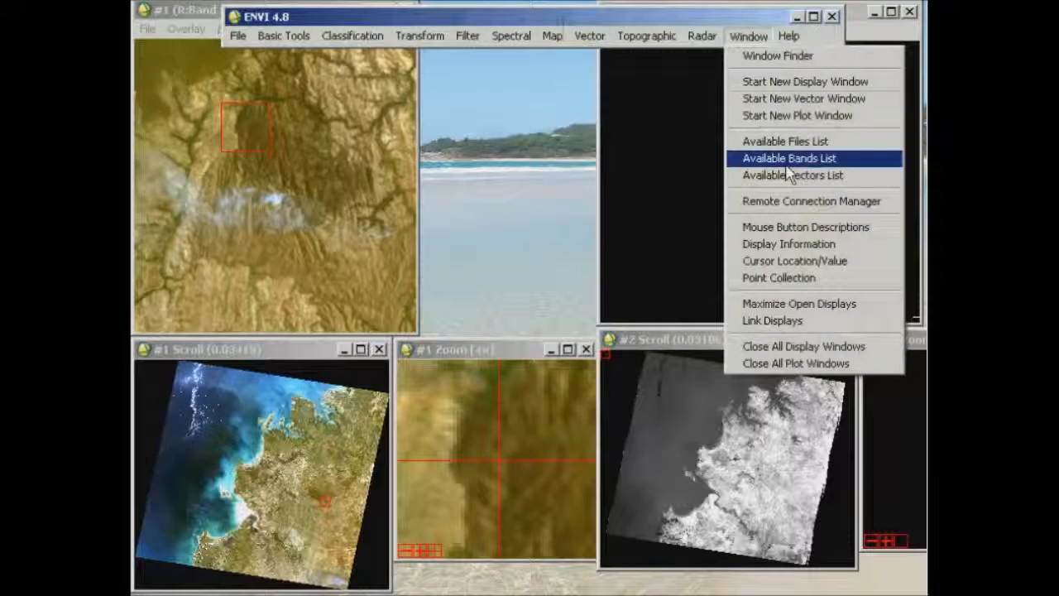
left_click(788, 159)
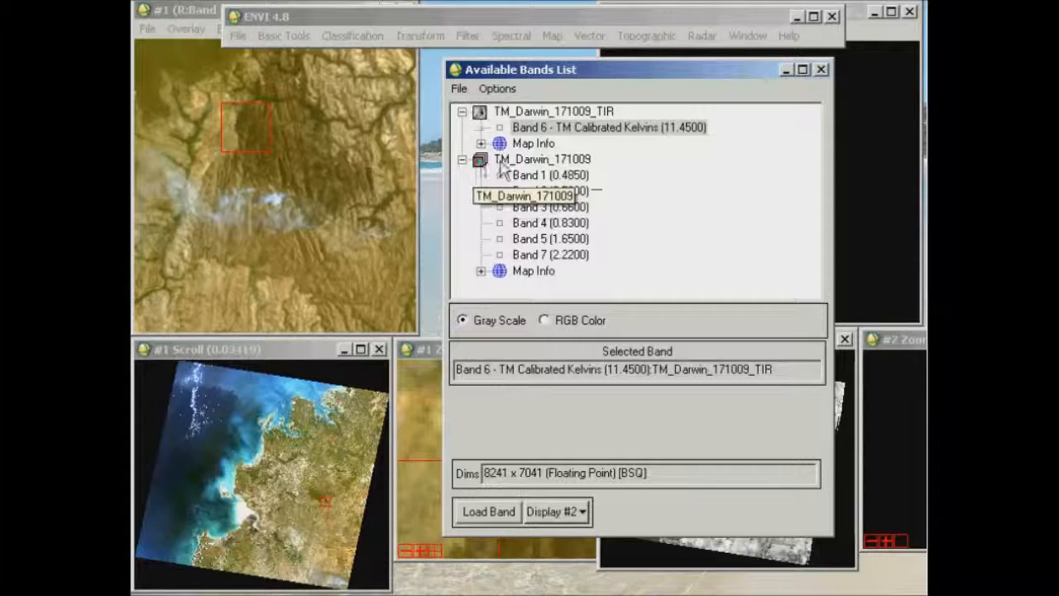
left_click(481, 511)
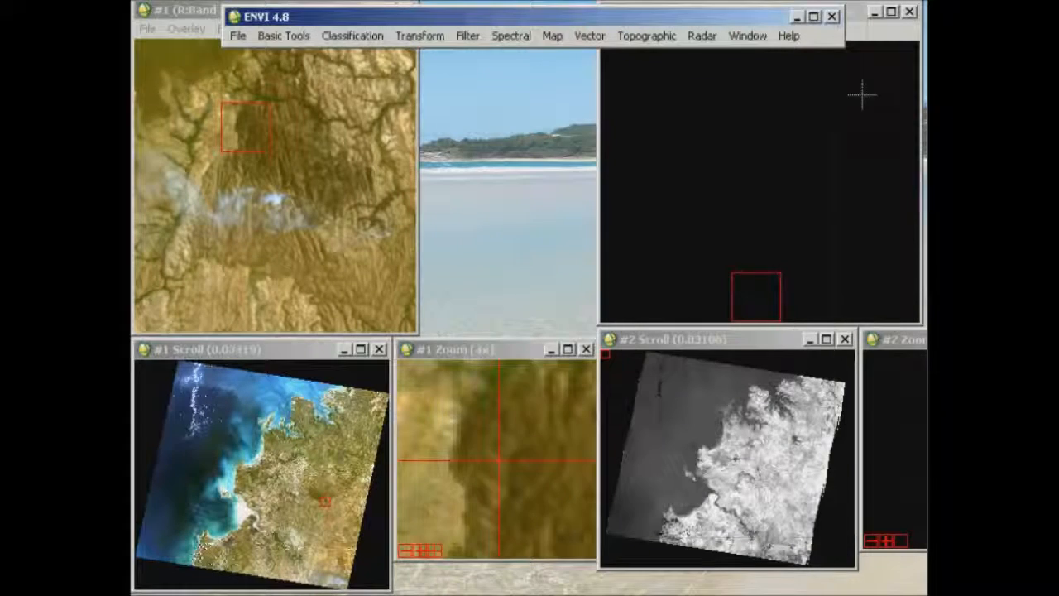